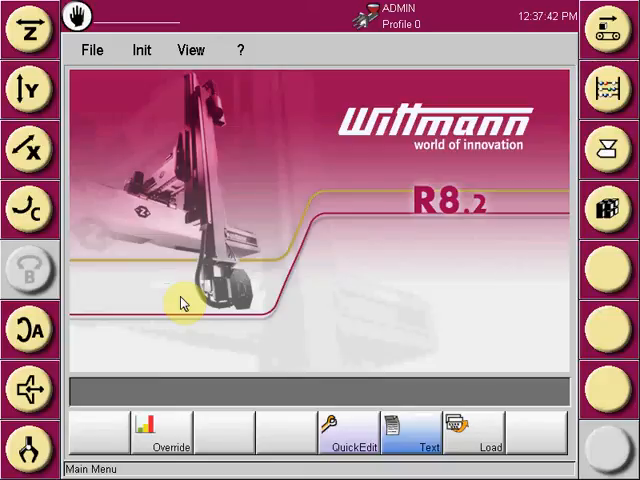
mouse_move(104, 448)
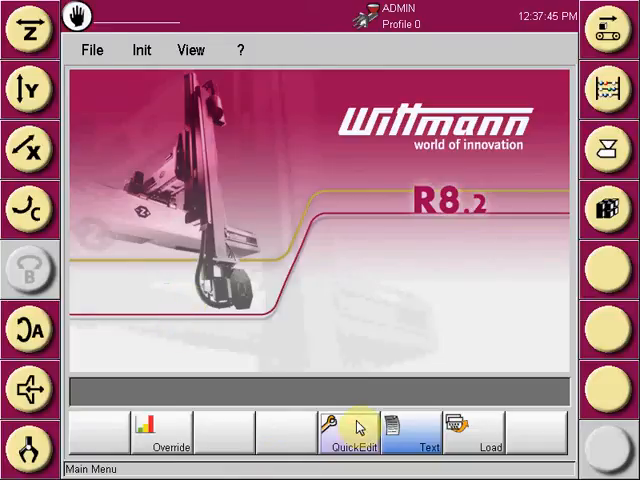
Step: Enter the QuickEdit editor from the main menu and show its File menu
left_click(352, 430)
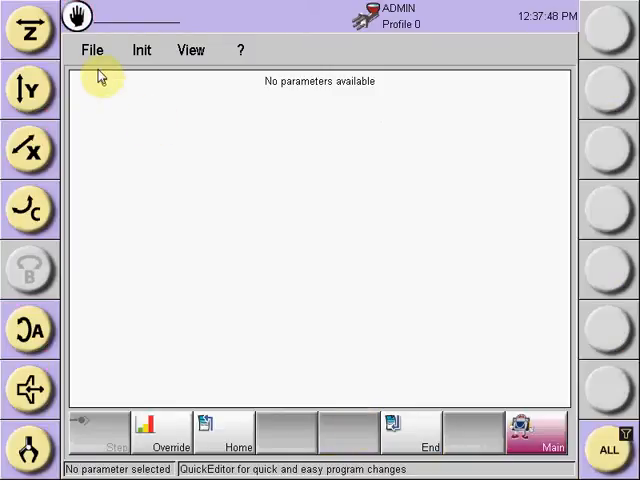
left_click(92, 48)
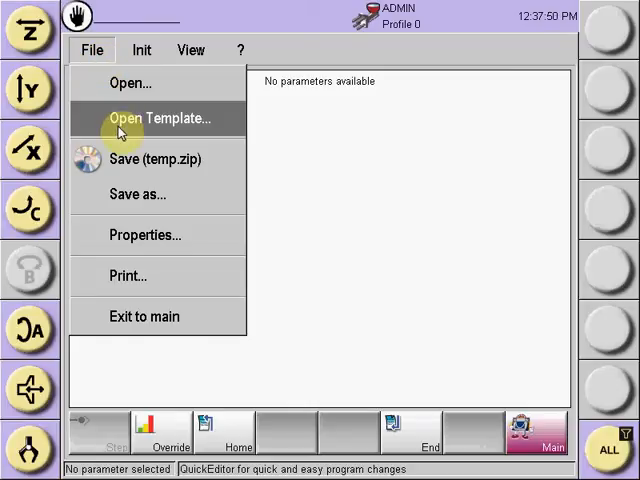
mouse_move(16, 120)
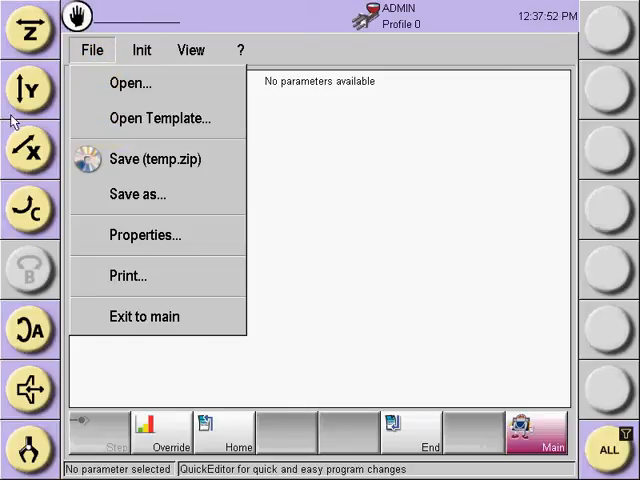
Step: Use Open Template to reach the browser and select the simple template folder
left_click(168, 118)
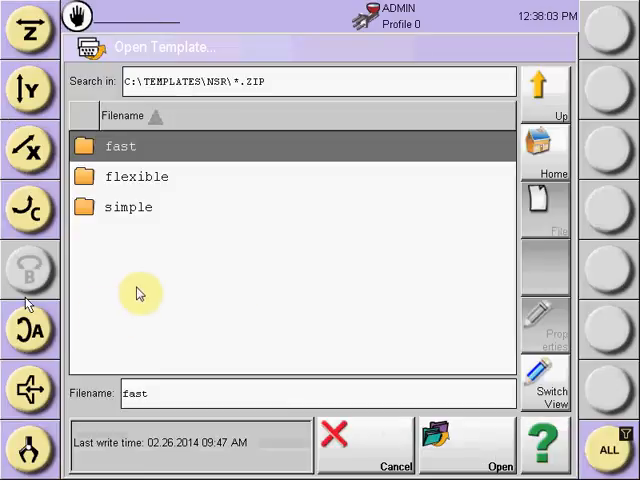
mouse_move(236, 296)
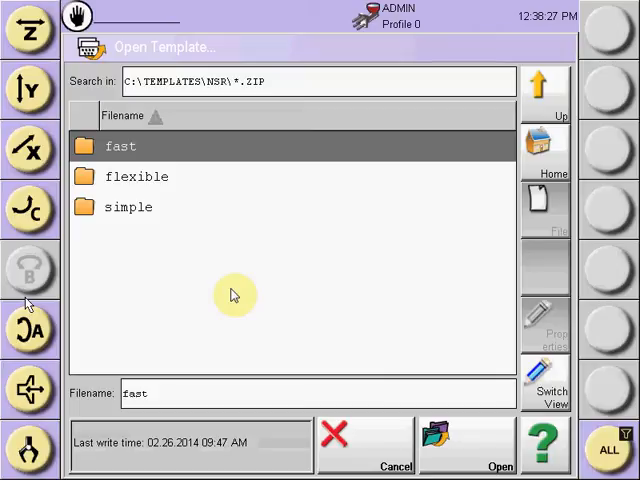
left_click(128, 208)
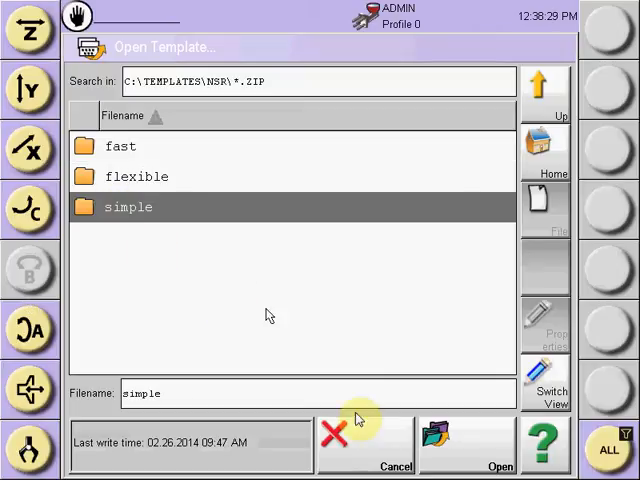
Step: Review QUALITY, QUALITY RUNNER, REJECT, REJECT QUALITY and Runner templates in the simple folder
double_click(128, 208)
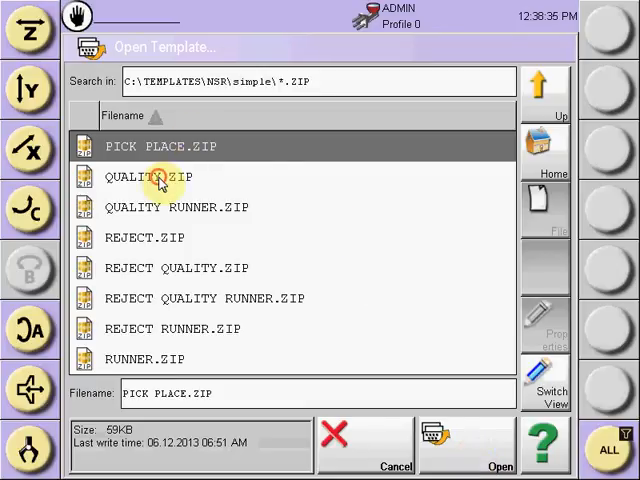
left_click(158, 176)
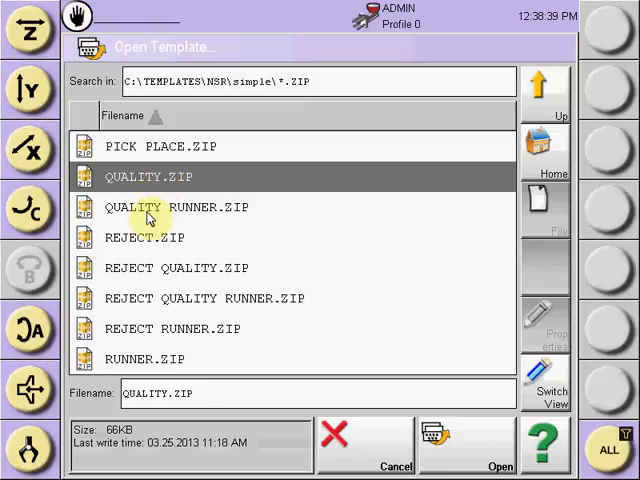
left_click(176, 208)
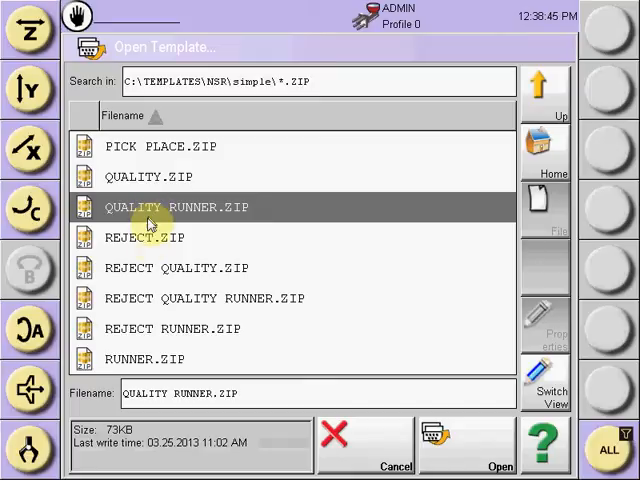
left_click(144, 238)
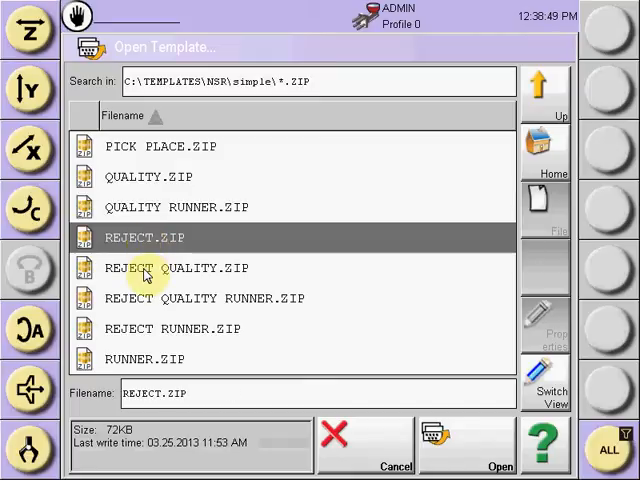
left_click(178, 268)
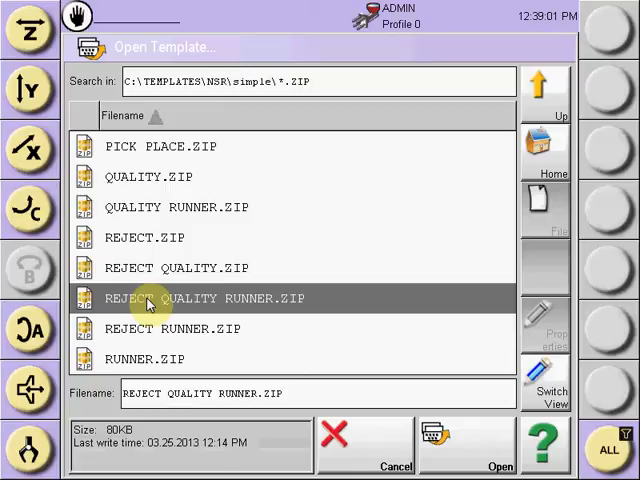
mouse_move(148, 336)
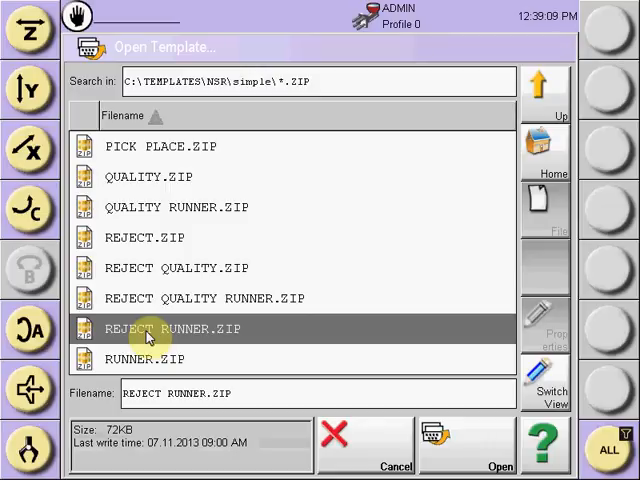
left_click(144, 360)
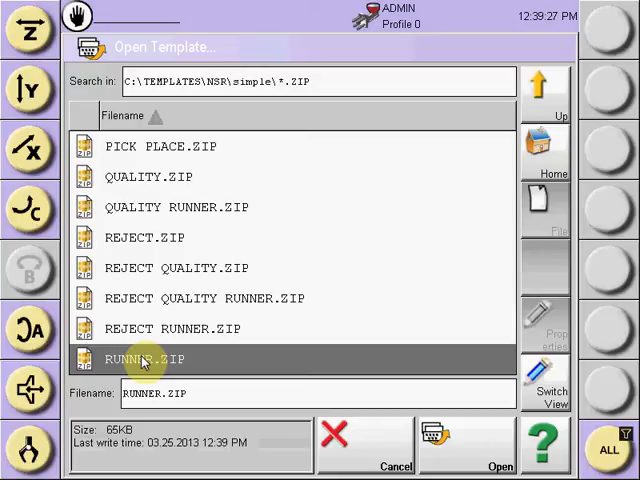
mouse_move(144, 196)
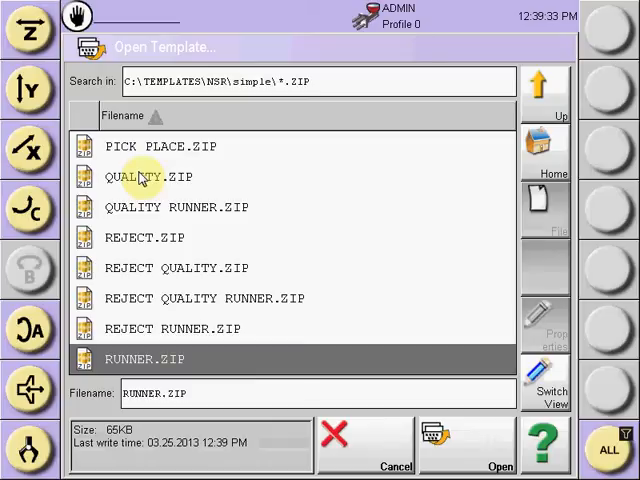
Step: Load the Runner template into Setup Template and keep placing set to Vacuum, not Gripper
left_click(150, 176)
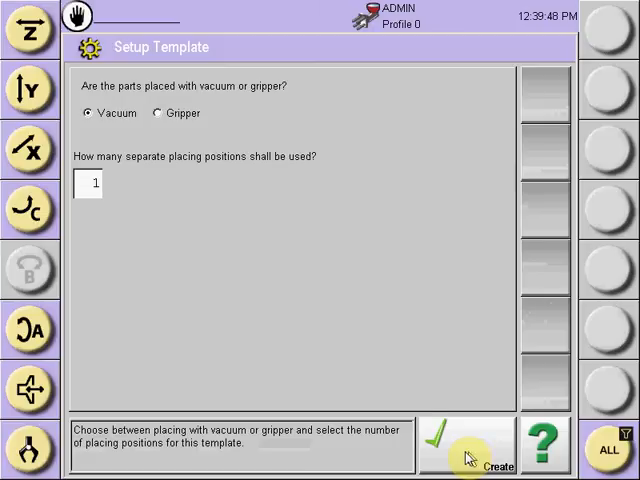
mouse_move(158, 120)
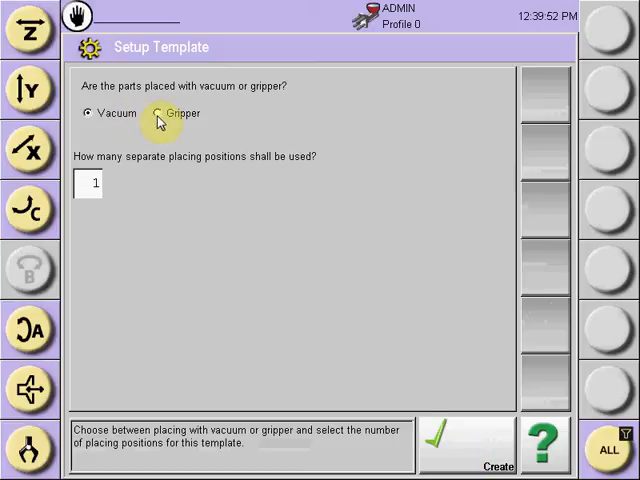
left_click(158, 112)
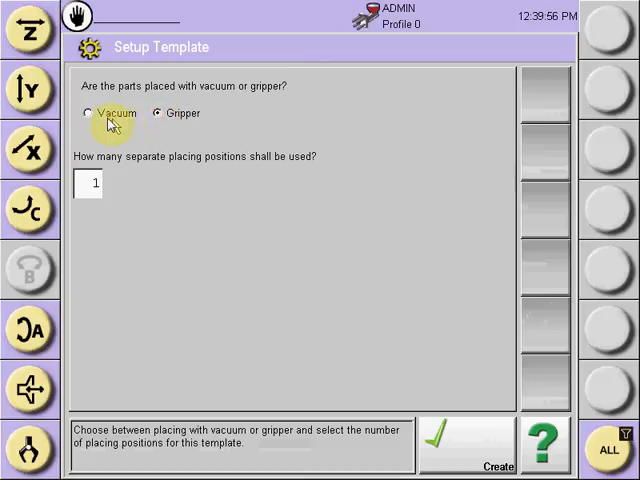
left_click(92, 112)
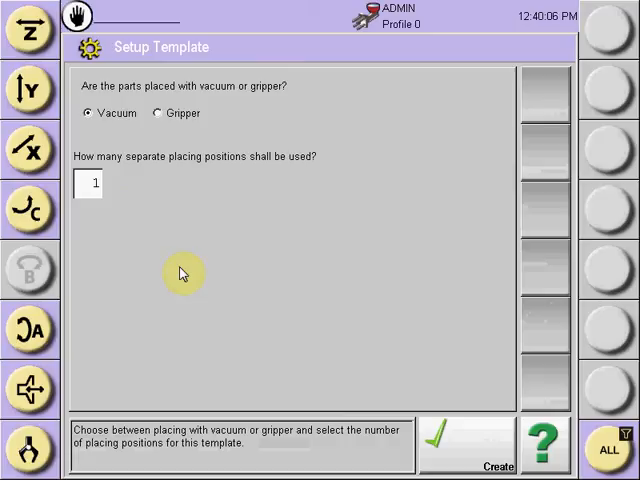
mouse_move(190, 164)
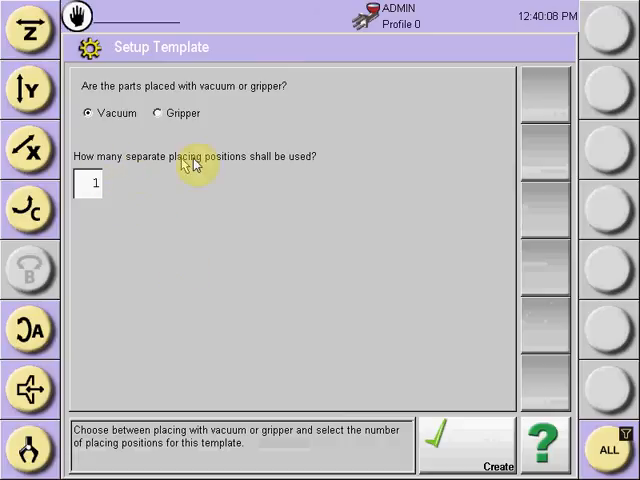
mouse_move(268, 168)
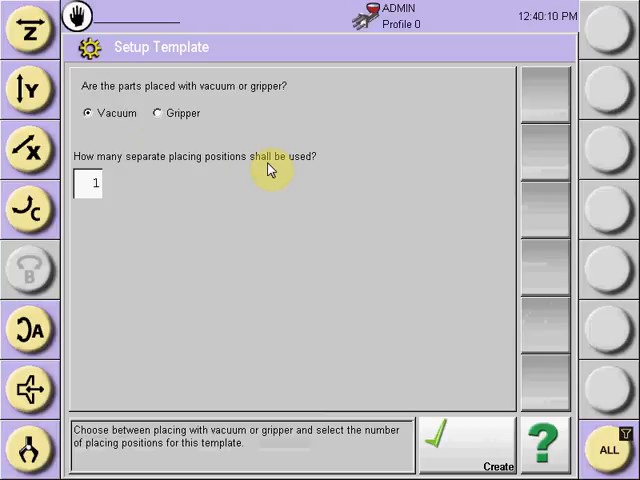
mouse_move(98, 198)
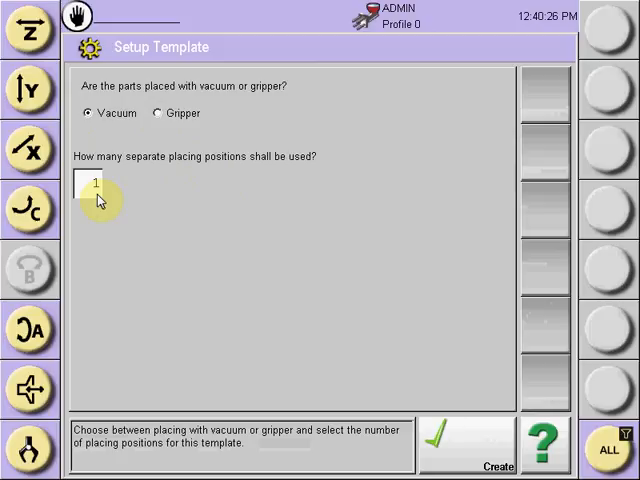
Step: Change the number of separate placing positions from 1 to 2
left_click(96, 184)
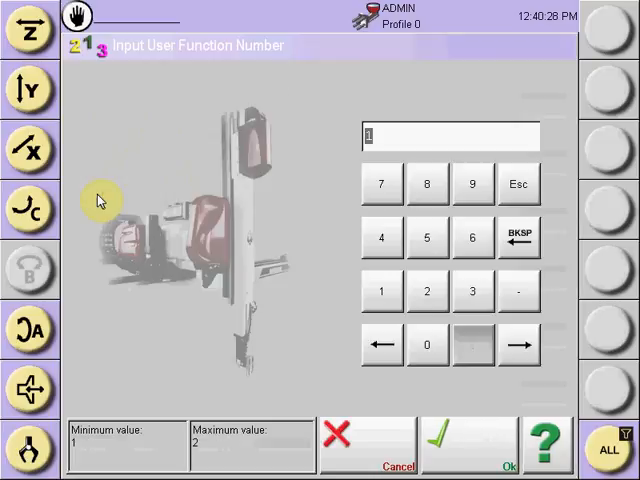
mouse_move(428, 292)
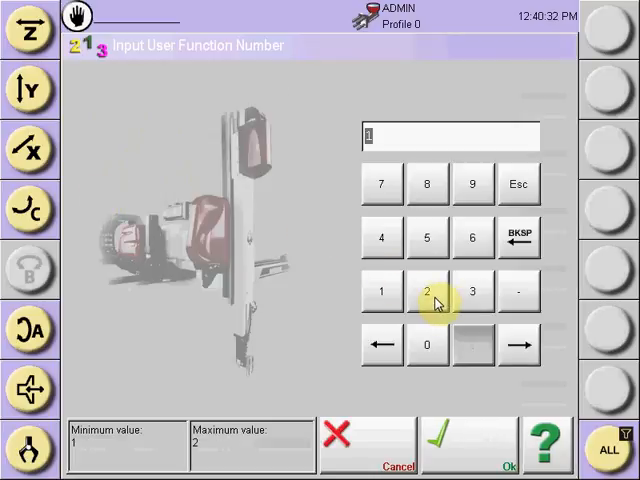
left_click(428, 292)
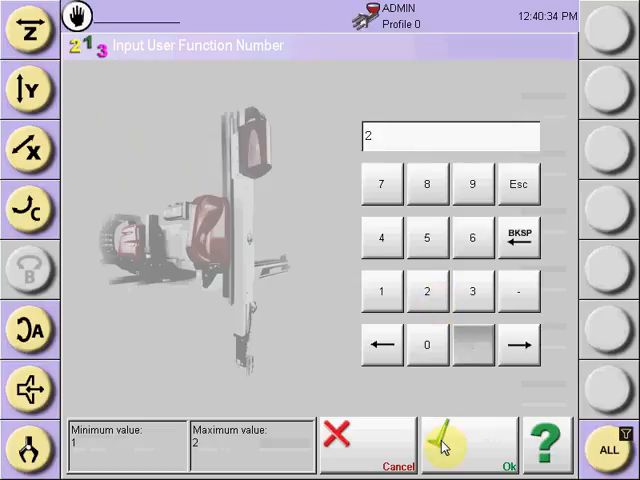
left_click(468, 444)
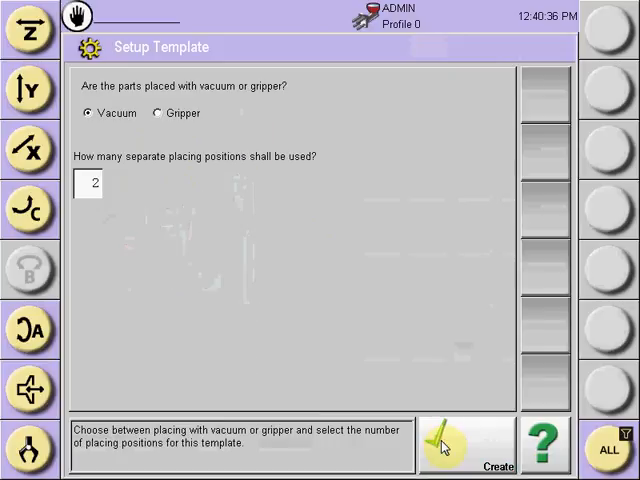